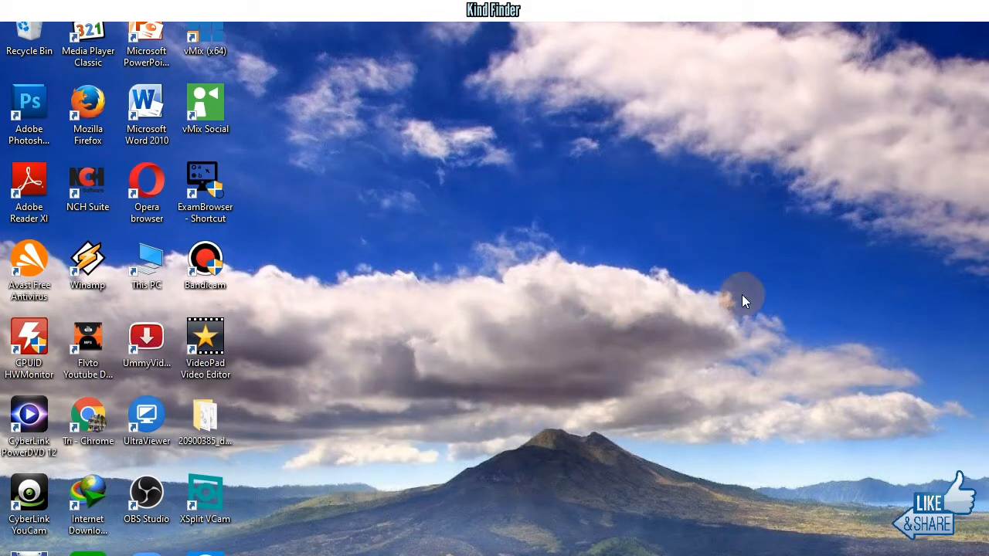
mouse_move(598, 330)
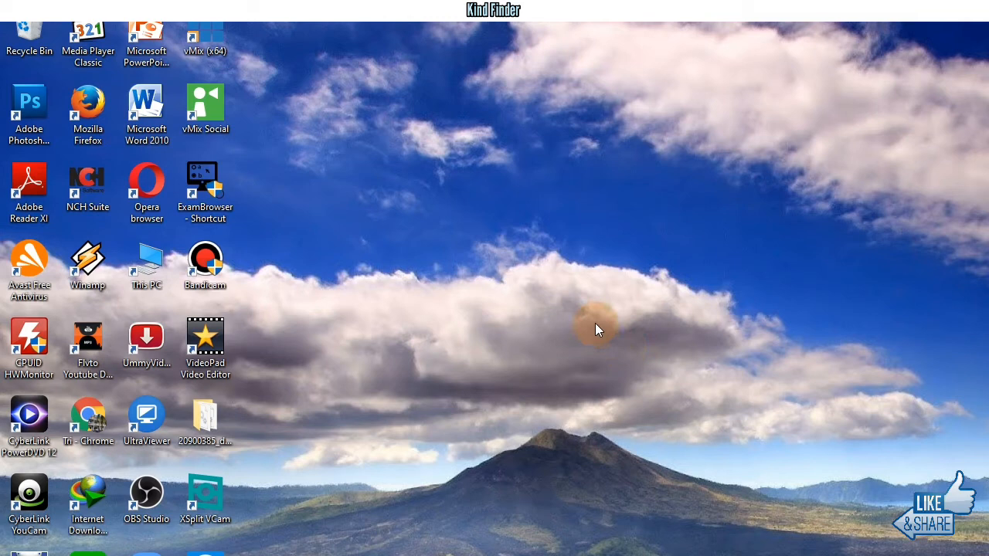
mouse_move(292, 153)
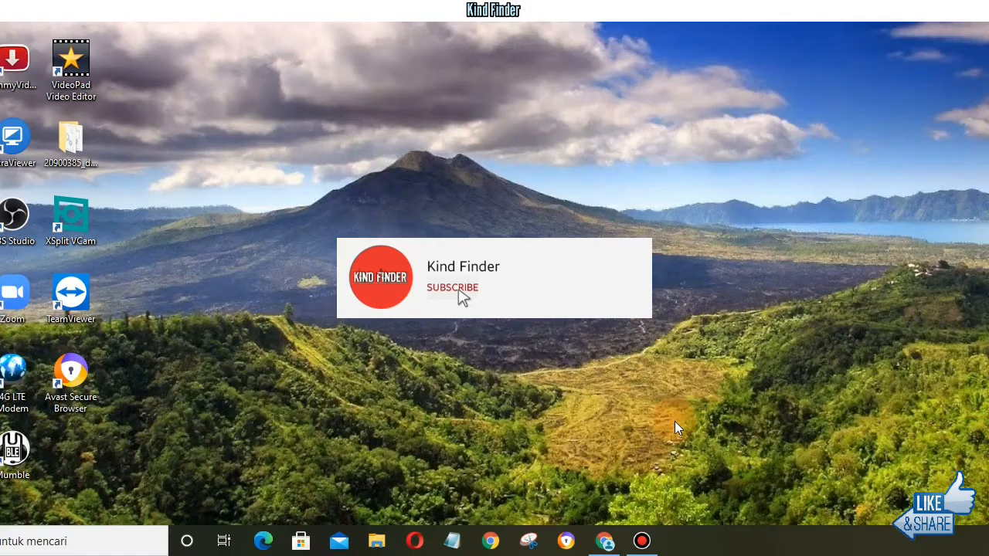
Switch to Chrome and pin WA Web Plus for WhatsApp from the Extensions menu.
click(452, 288)
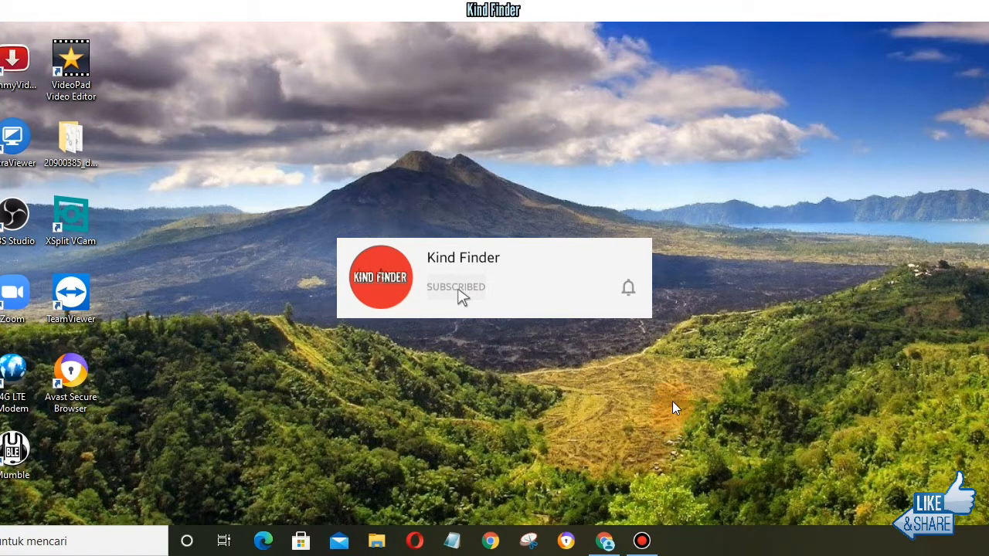
mouse_move(628, 289)
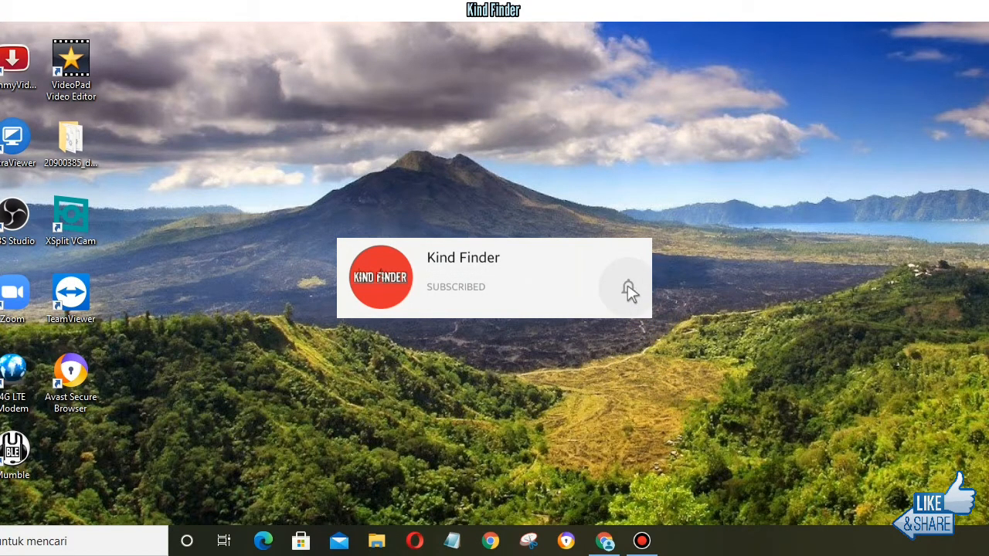
click(627, 289)
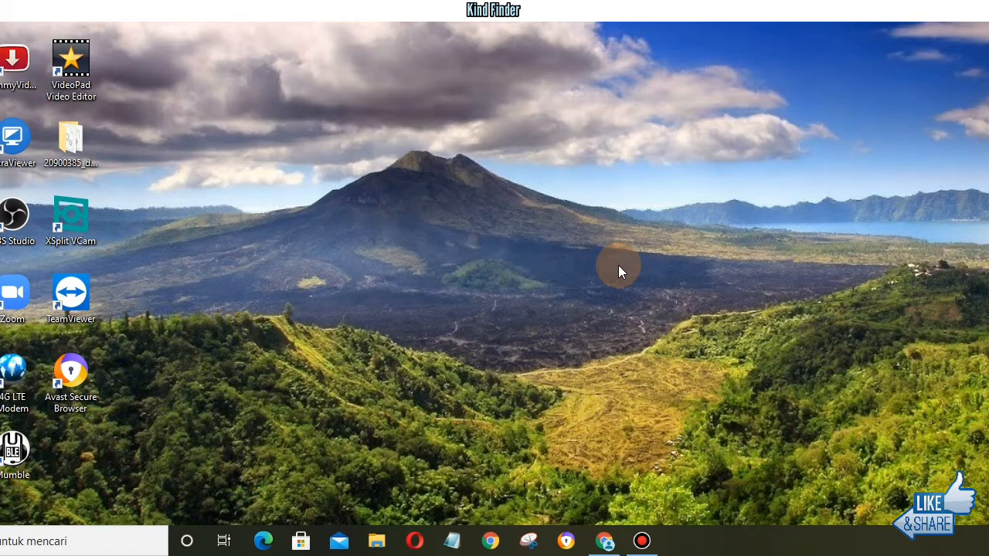
mouse_move(572, 473)
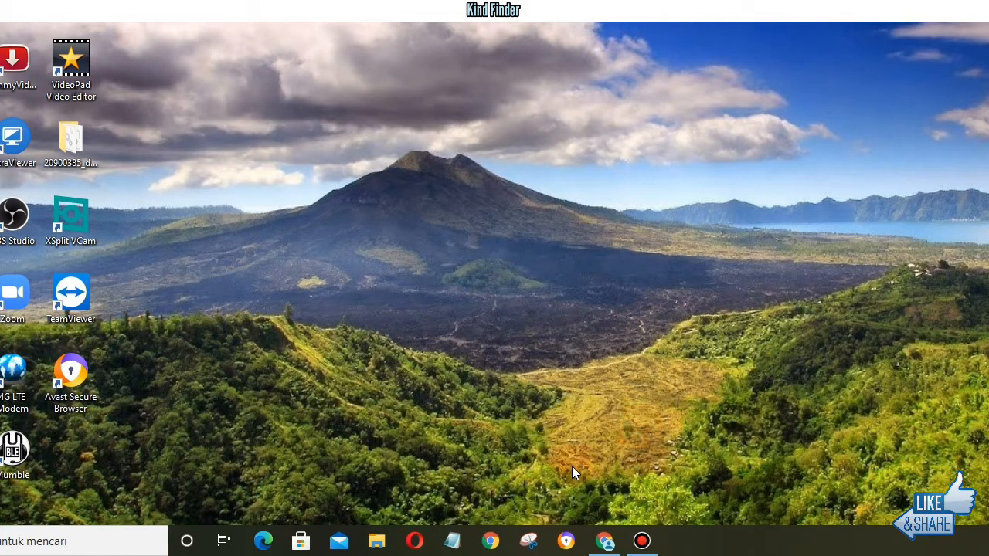
mouse_move(605, 540)
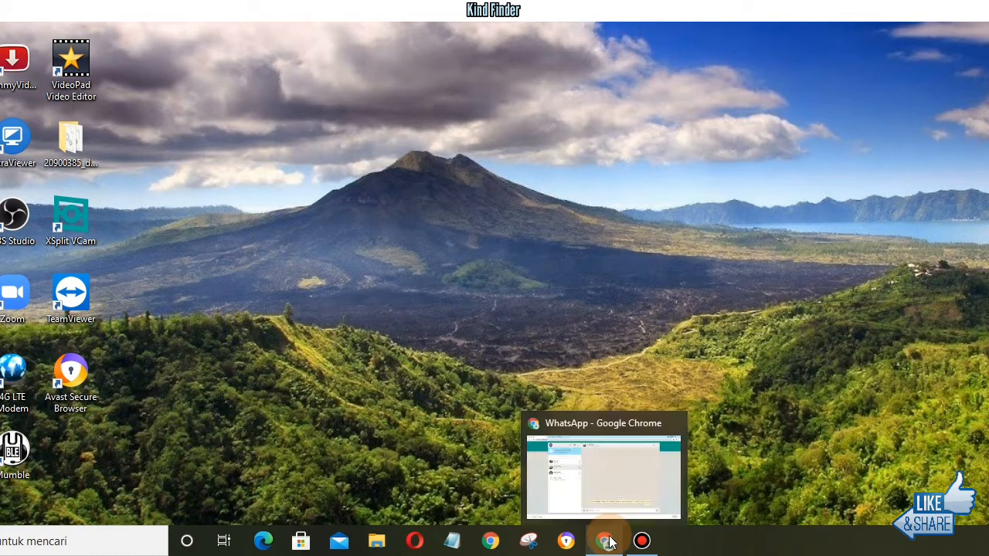
click(602, 477)
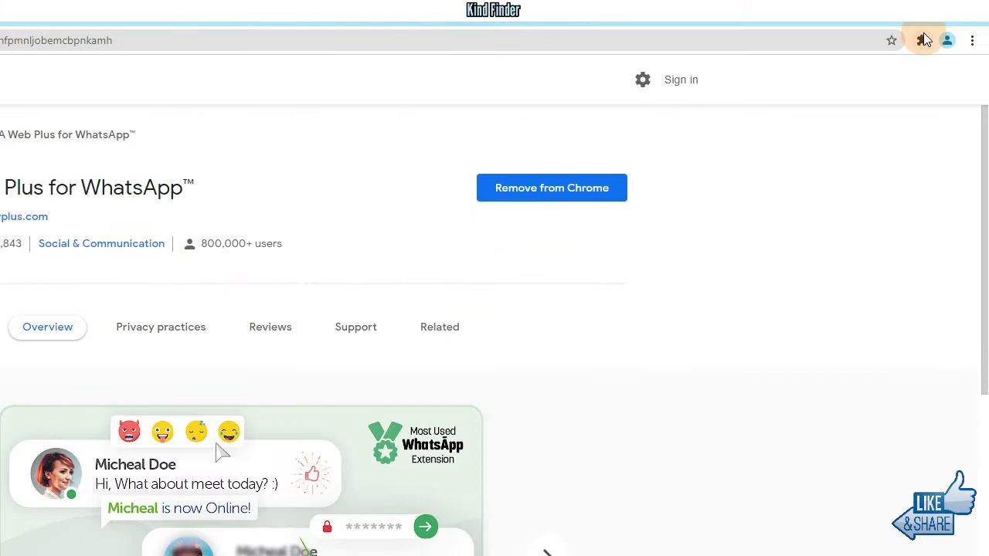
click(921, 40)
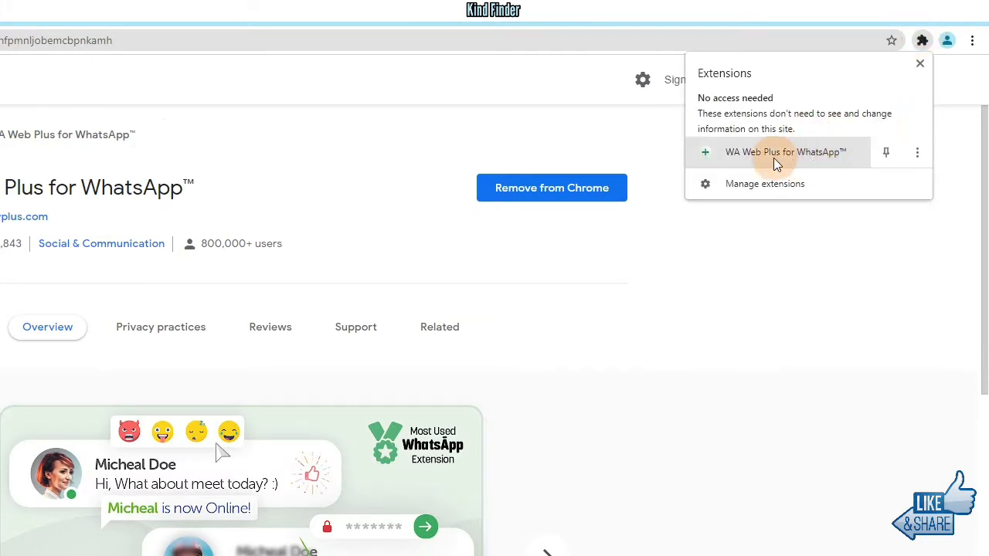
mouse_move(869, 151)
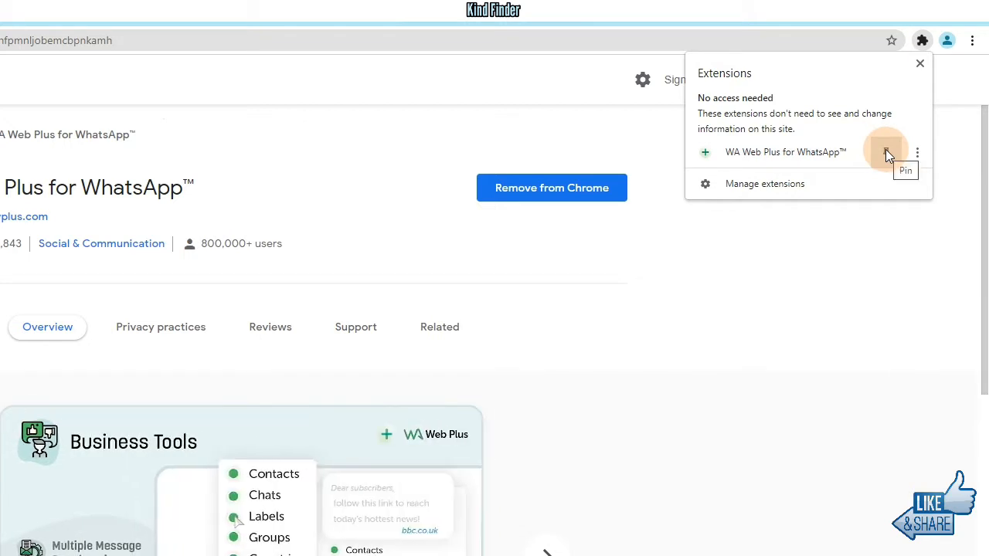
click(886, 151)
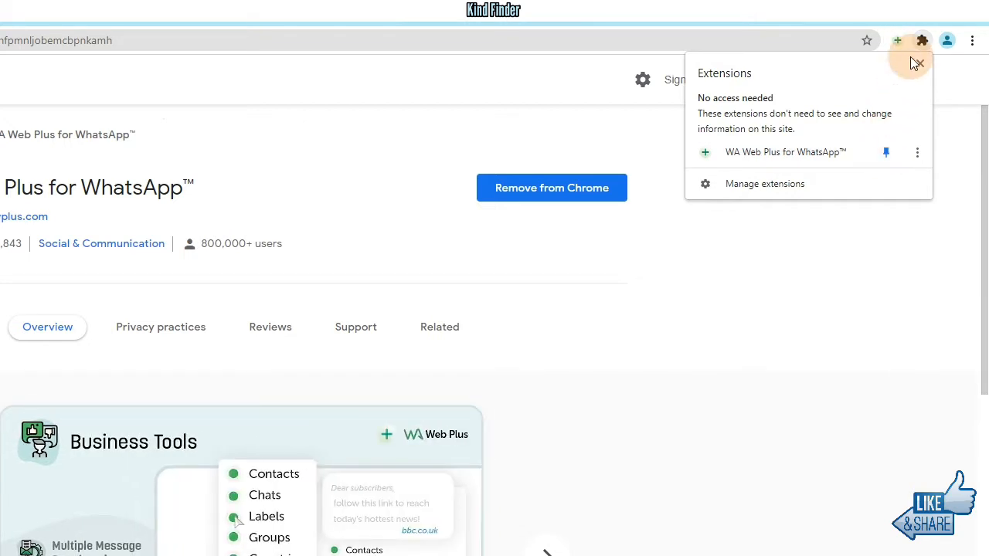
mouse_move(898, 43)
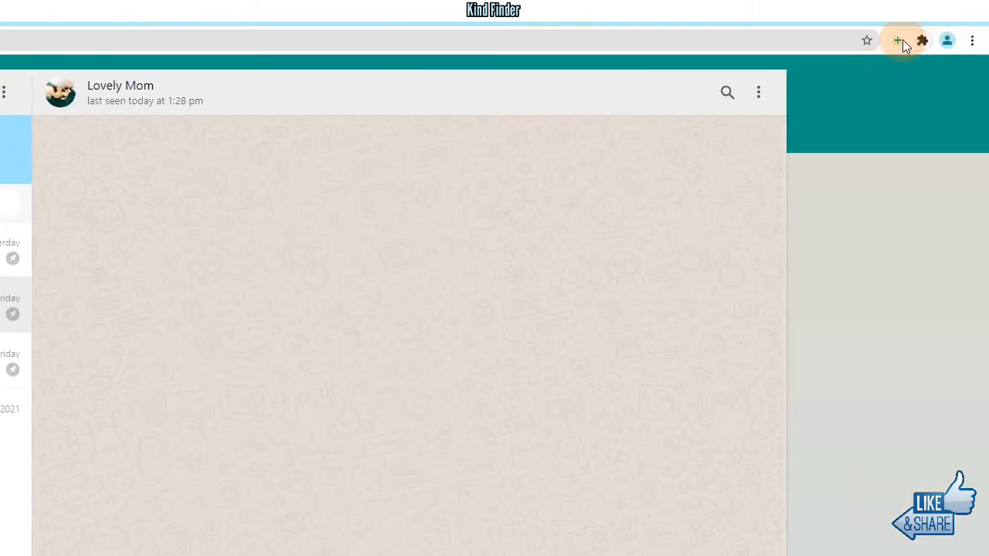
mouse_move(900, 40)
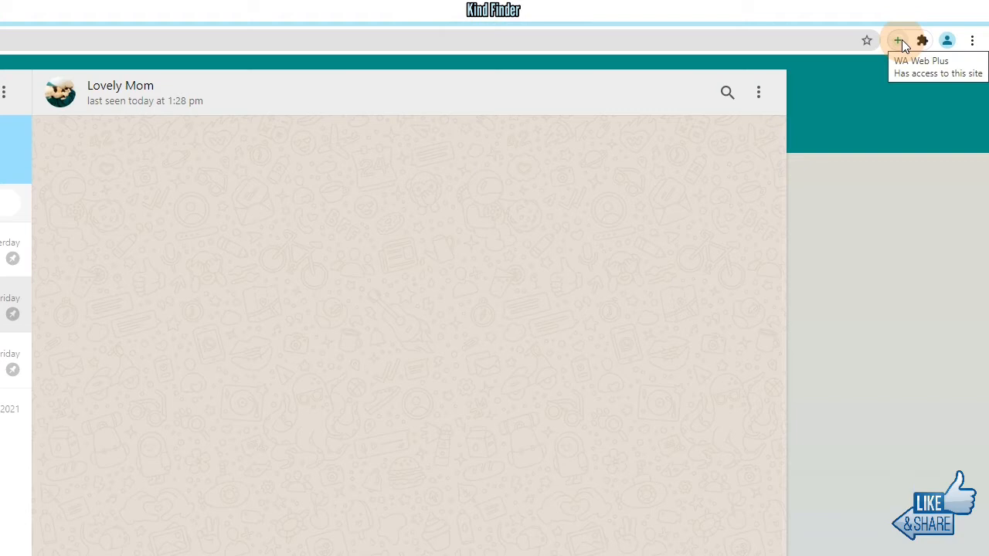
Open the WA Web Plus toolbar panel and scroll through its Enhancements options.
click(900, 40)
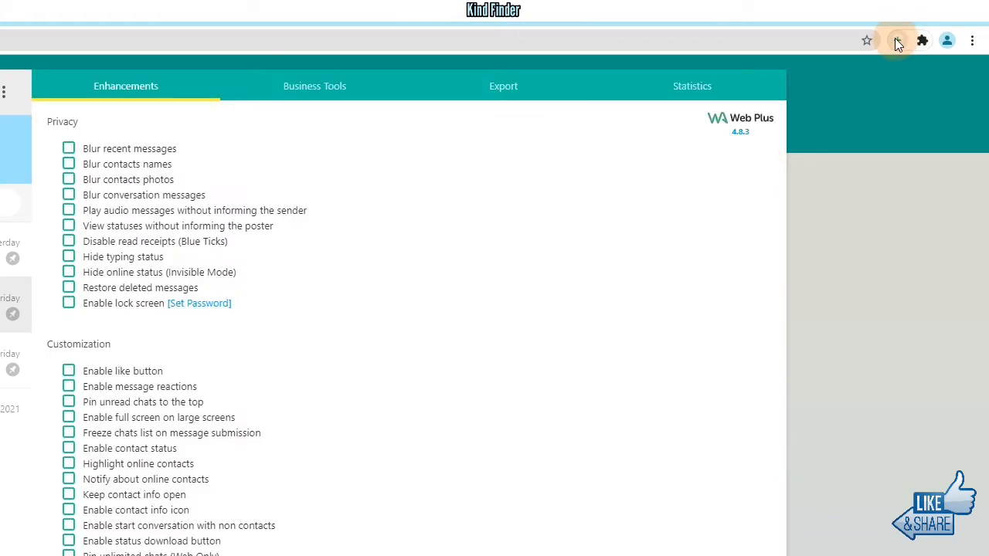
scroll(down, 3)
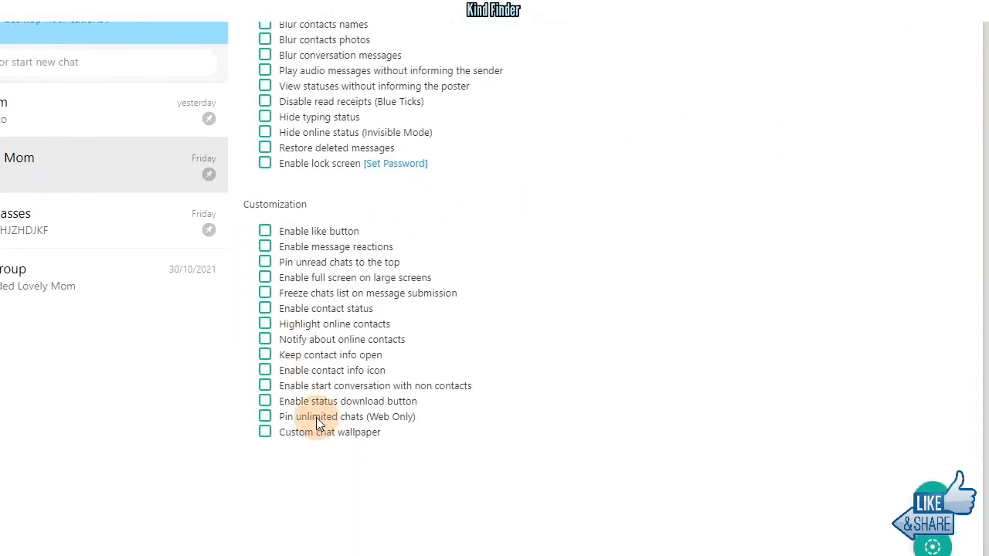
scroll(up, 3)
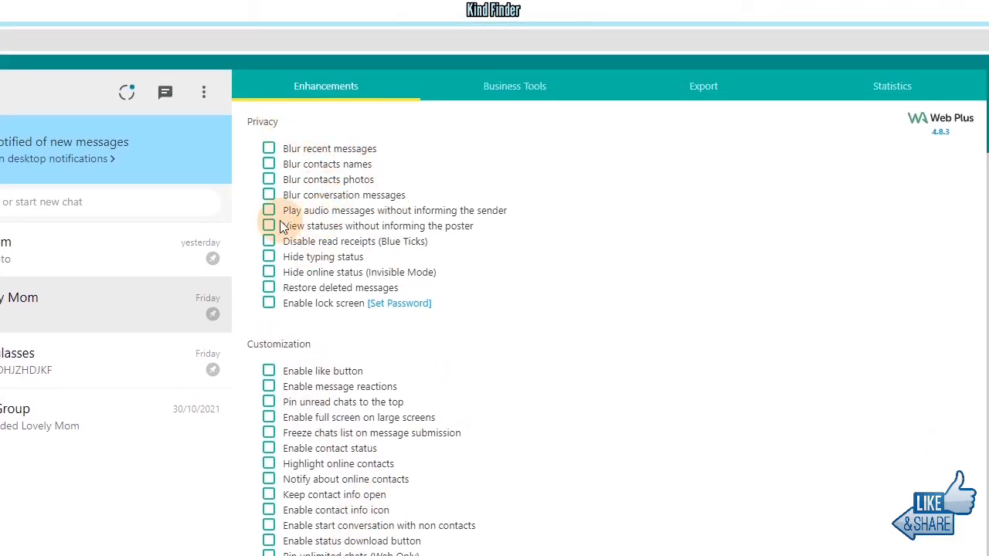
mouse_move(421, 237)
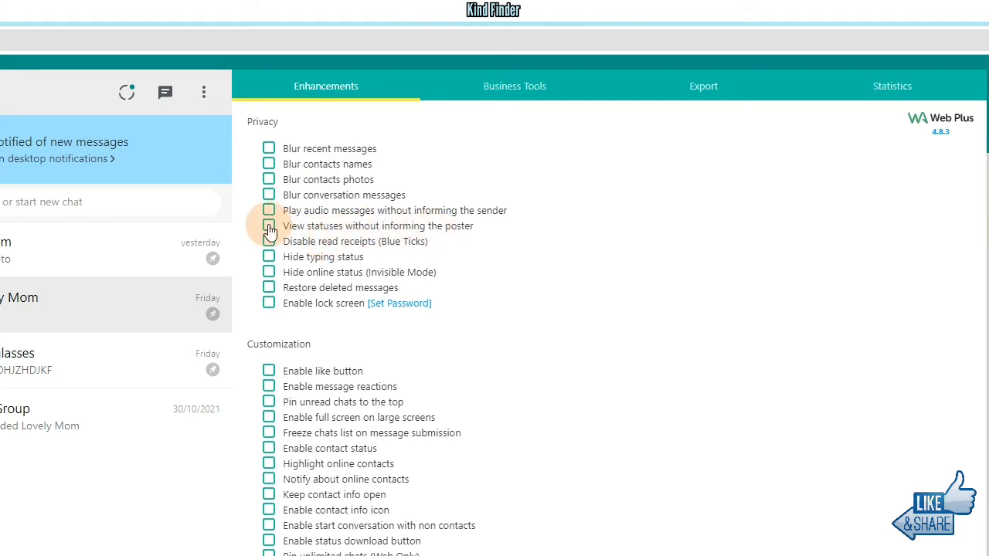
Tick 'View statuses without informing the poster' under Privacy in the Enhancements tab.
click(268, 226)
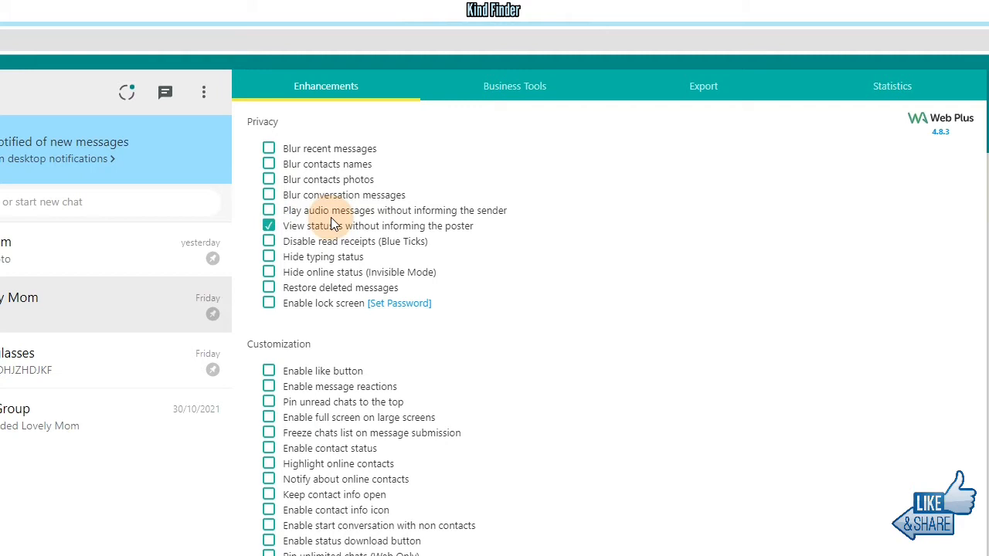
mouse_move(341, 303)
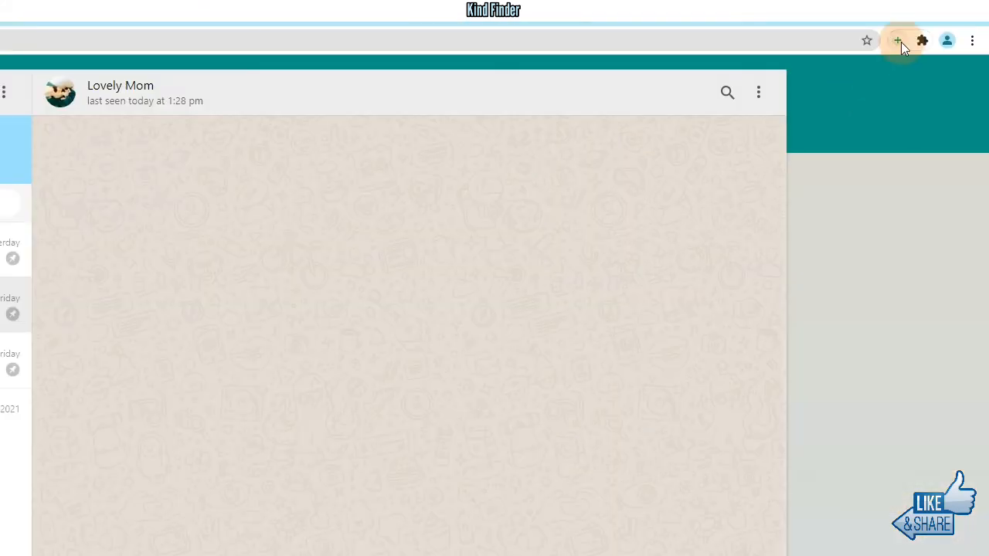
Close the WA Web Plus settings panel using its toolbar icon.
click(897, 41)
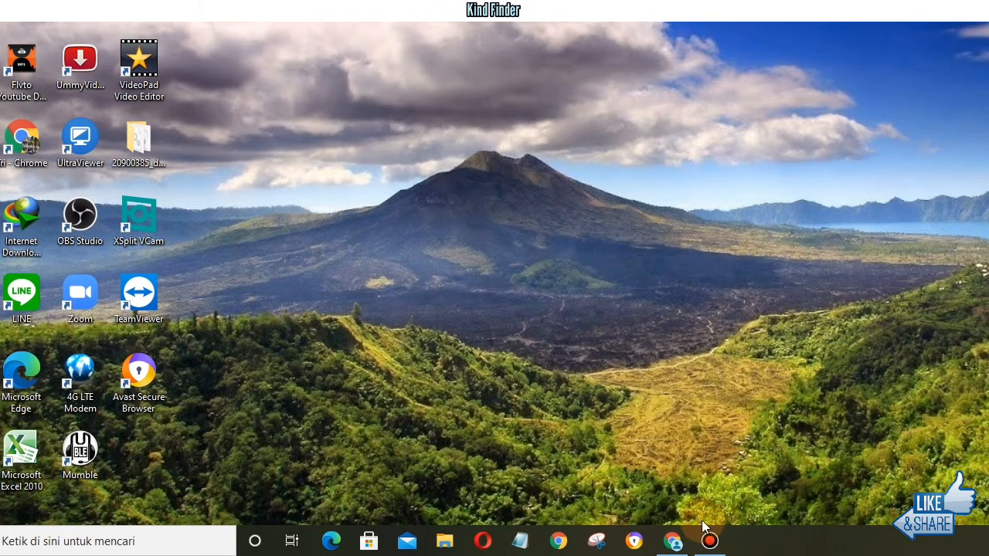
mouse_move(439, 151)
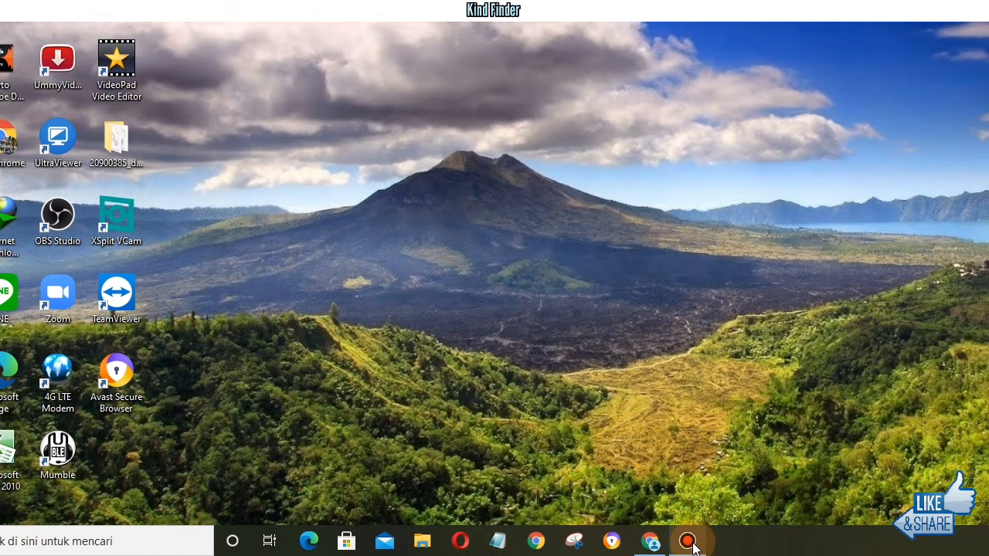
Bring up the Bandicam recorder window from its taskbar icon.
click(687, 540)
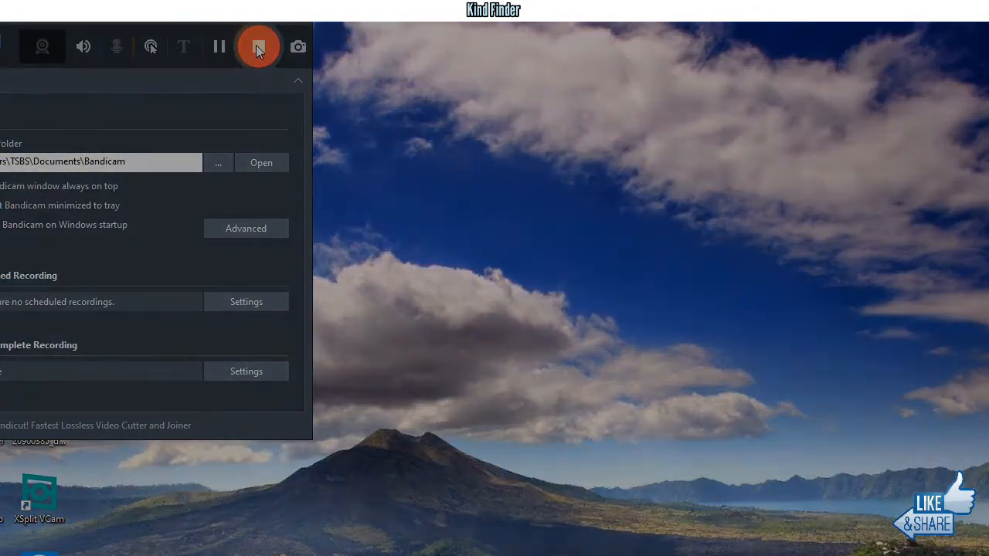